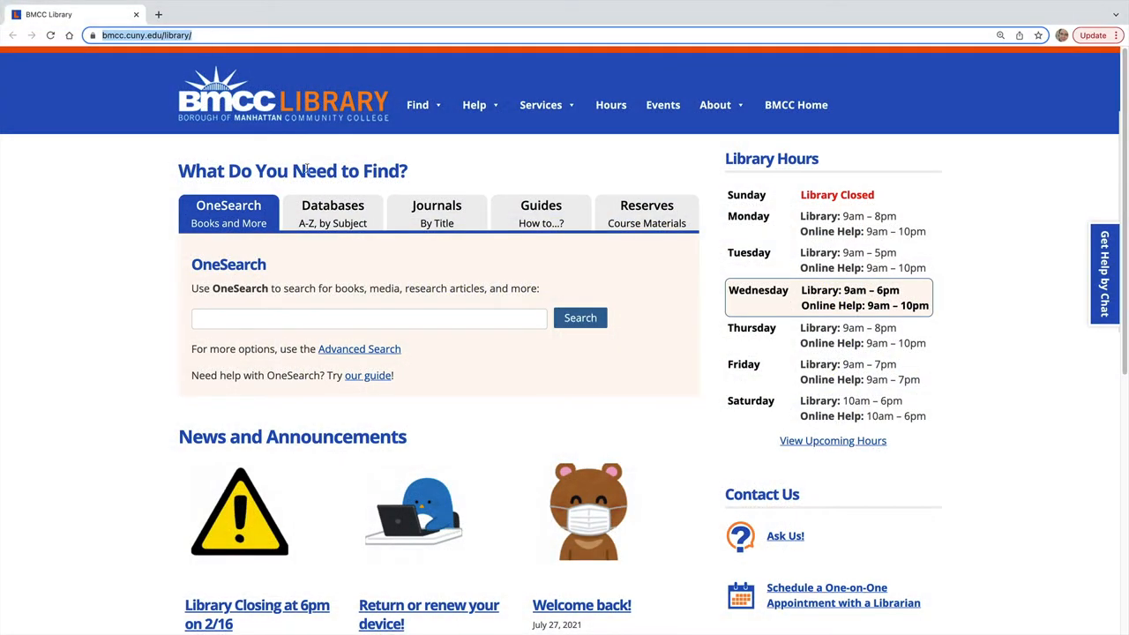
Step: From Databases A-Z, pick the Business, Marketing, and Economics subject to reach Business Source Complete
{"action": "left_click", "coordinate": [332, 211]}
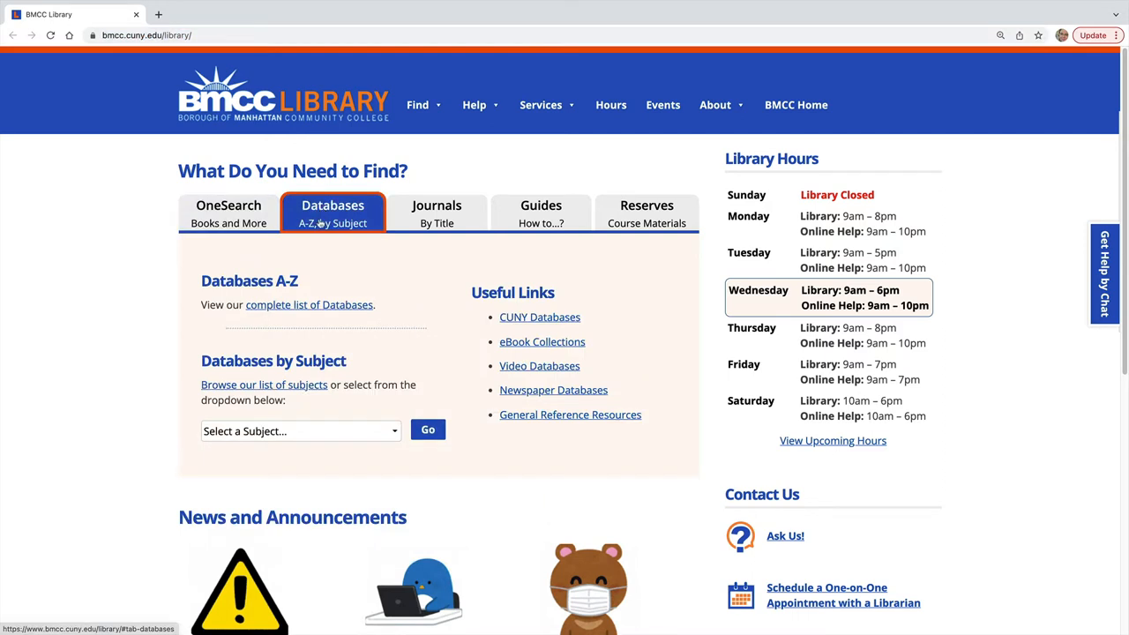
{"action": "mouse_move", "coordinate": [396, 435]}
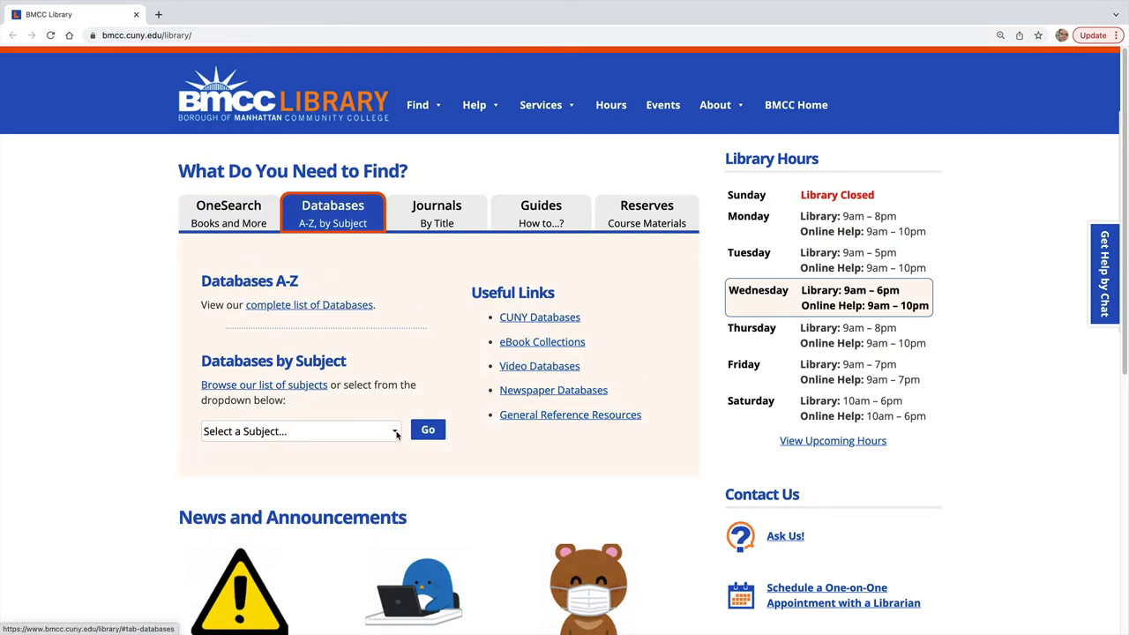
{"action": "left_click", "coordinate": [300, 430]}
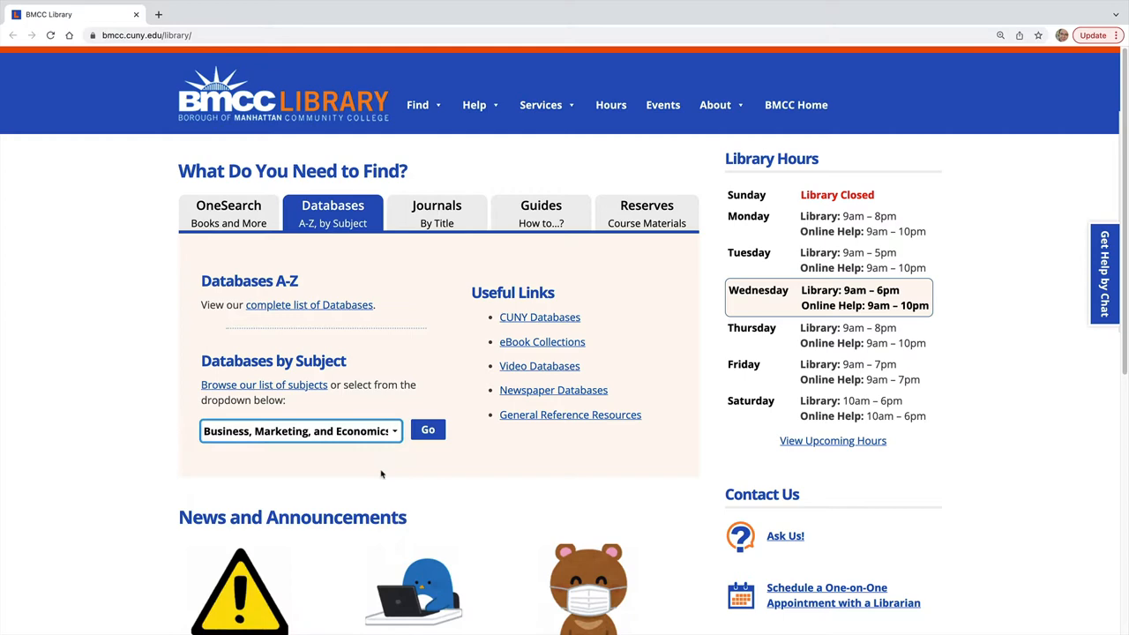
{"action": "left_click", "coordinate": [428, 429]}
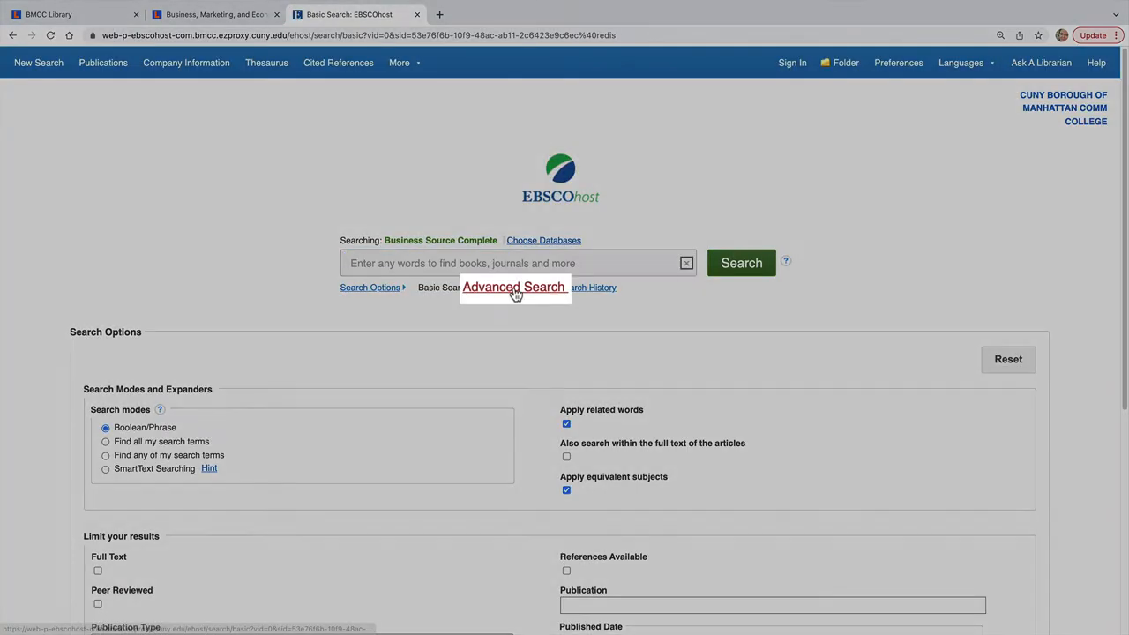
Step: Run an Advanced Search for Nike AND responsibility AND environment, returning 24 results
{"action": "left_click", "coordinate": [514, 287]}
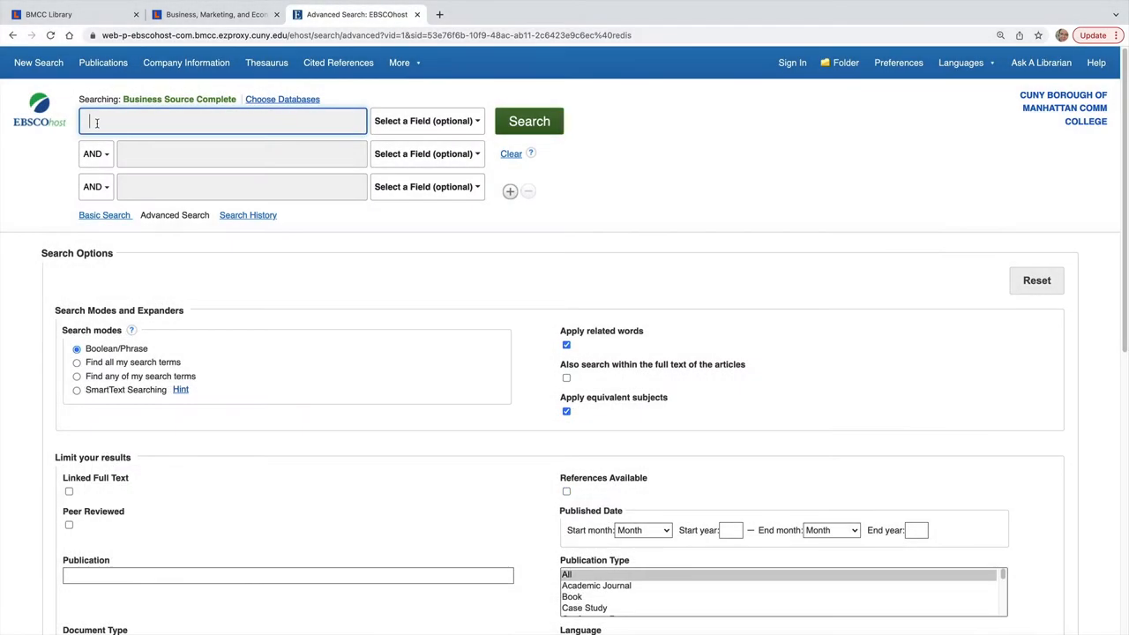
{"action": "type", "text": "Nike"}
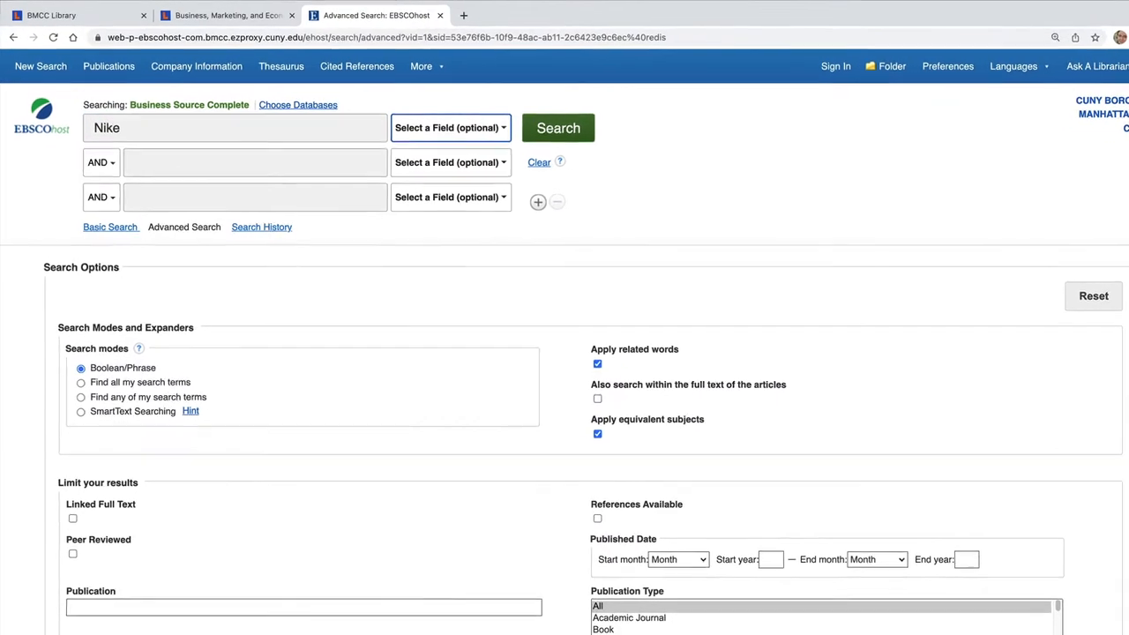
{"action": "type", "text": "responsibility"}
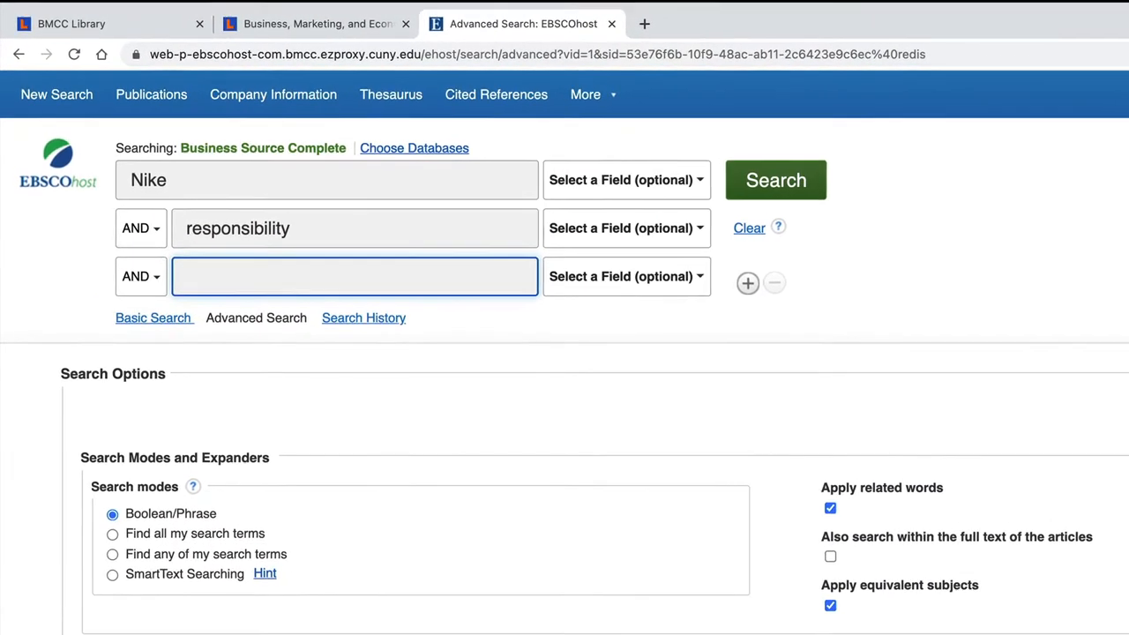
{"action": "type", "text": "environment"}
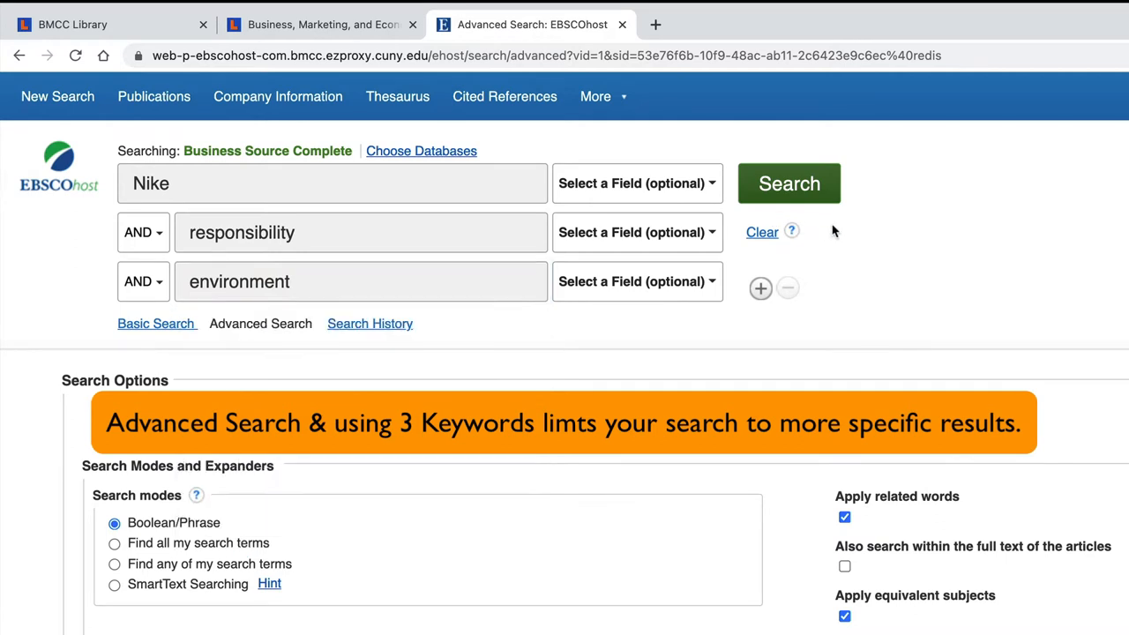
{"action": "left_click", "coordinate": [788, 183]}
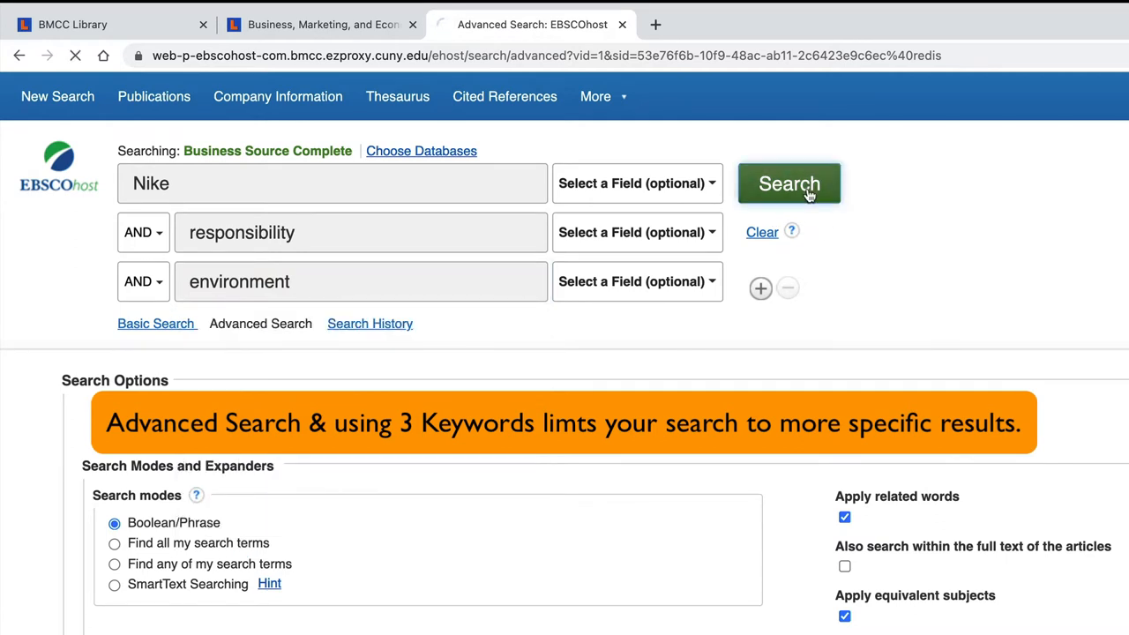
{"action": "left_click", "coordinate": [787, 184]}
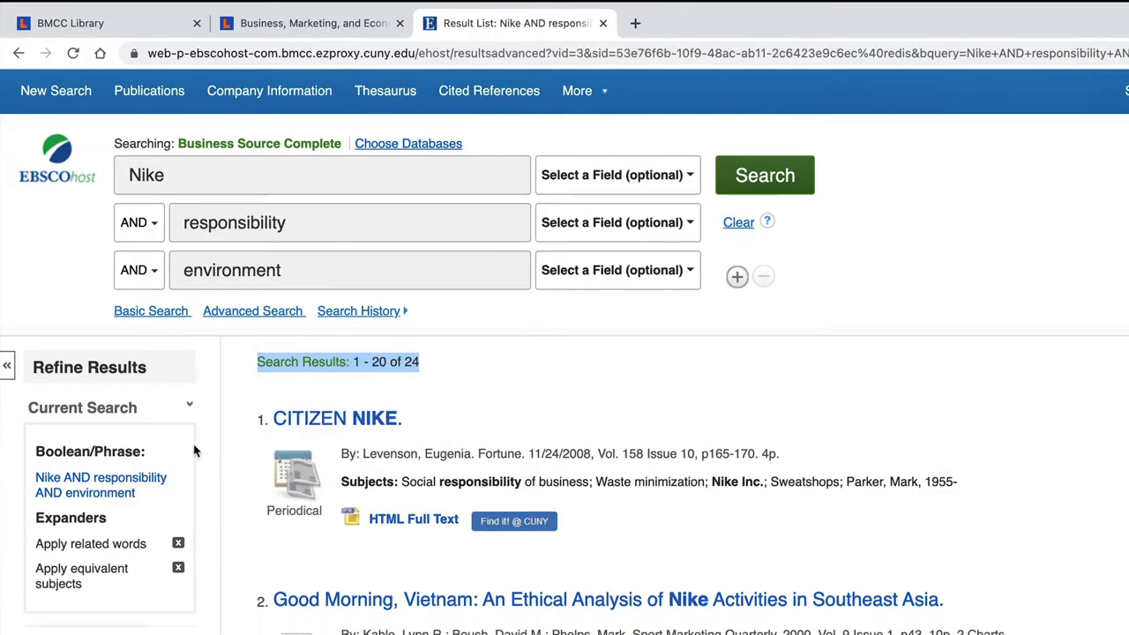
Step: Limit the Nike results to Trade Publications under Source Types, leaving 4 results
{"action": "scroll", "scroll_direction": "down", "scroll_amount": 3}
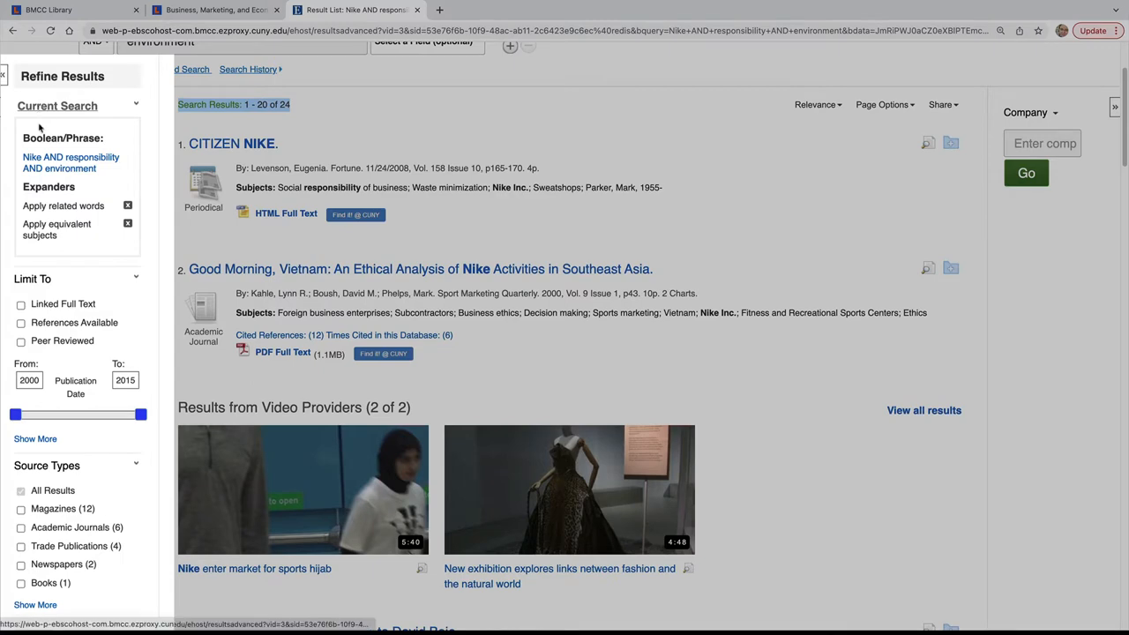
{"action": "scroll", "scroll_direction": "down", "scroll_amount": 3}
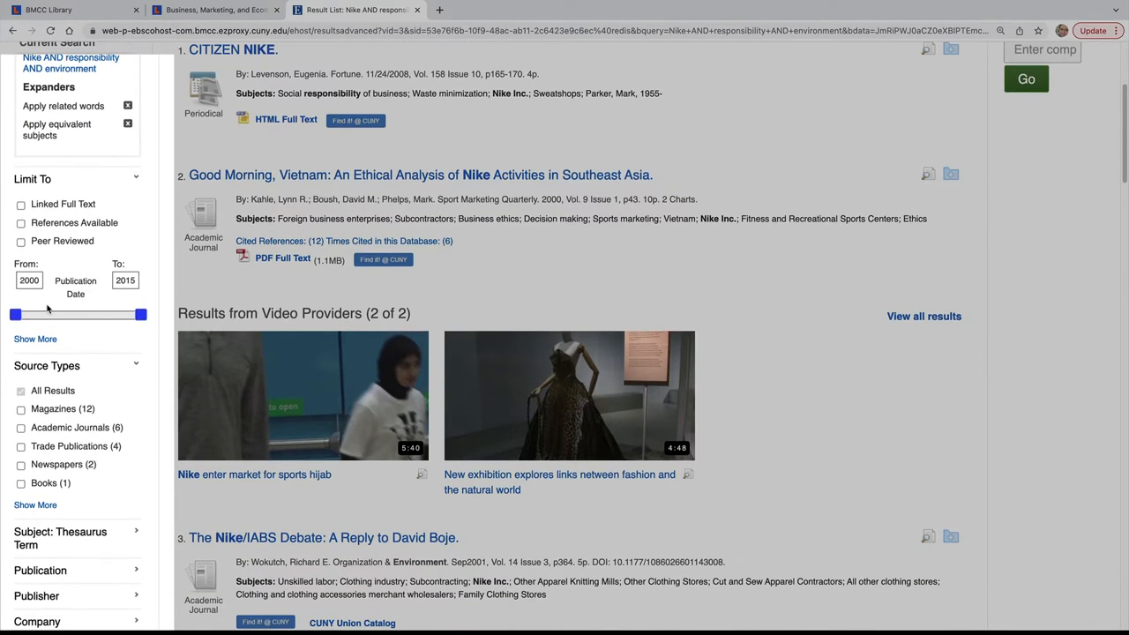
{"action": "scroll", "scroll_direction": "down", "scroll_amount": 3}
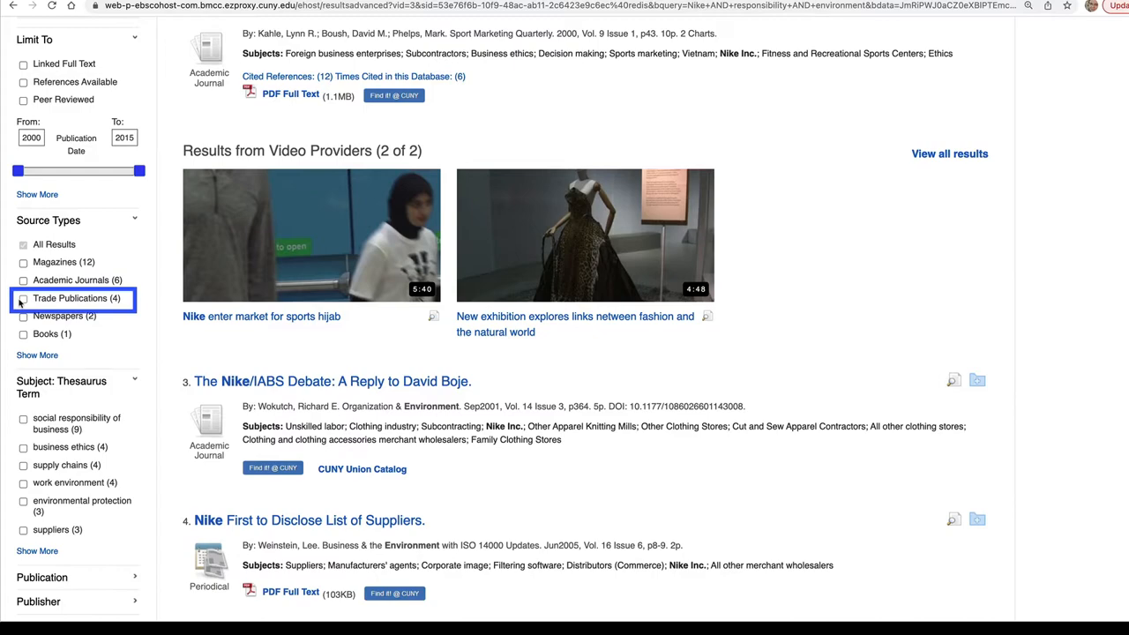
{"action": "left_click", "coordinate": [23, 299]}
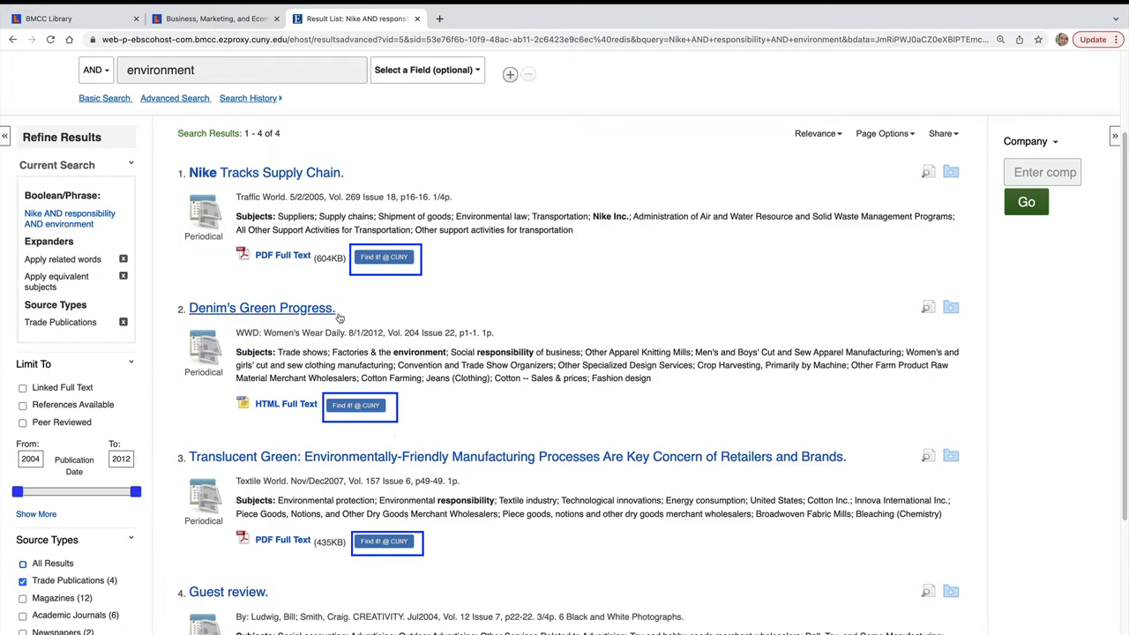
Step: Open the 'Nike Tracks Supply Chain' record from Traffic World and its PDF Full Text
{"action": "left_click", "coordinate": [265, 172]}
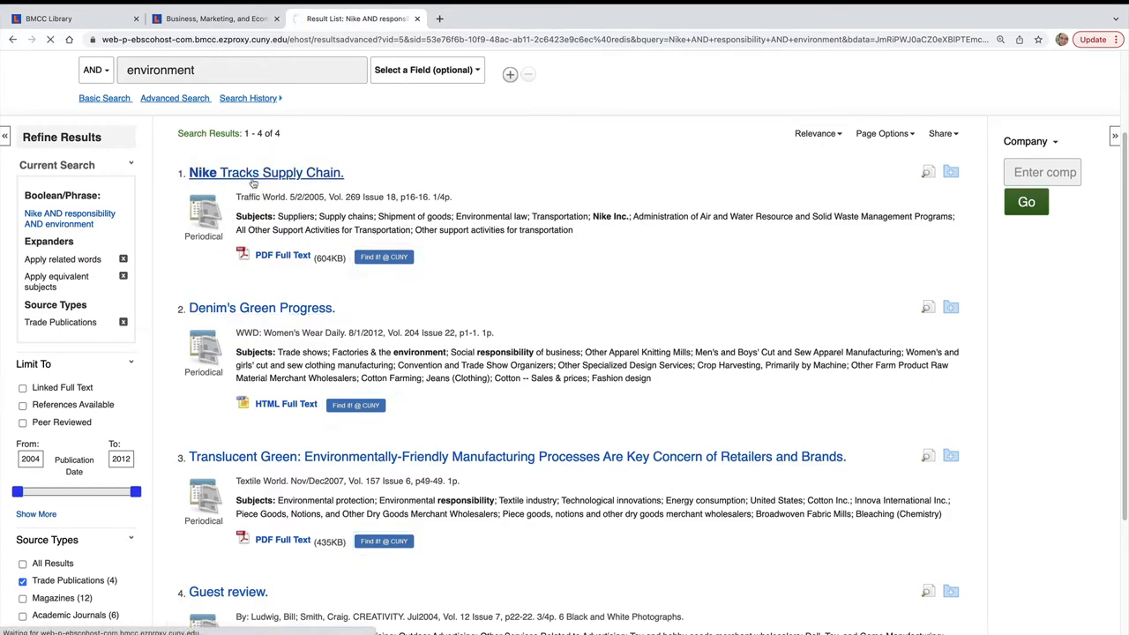
{"action": "left_click", "coordinate": [266, 172]}
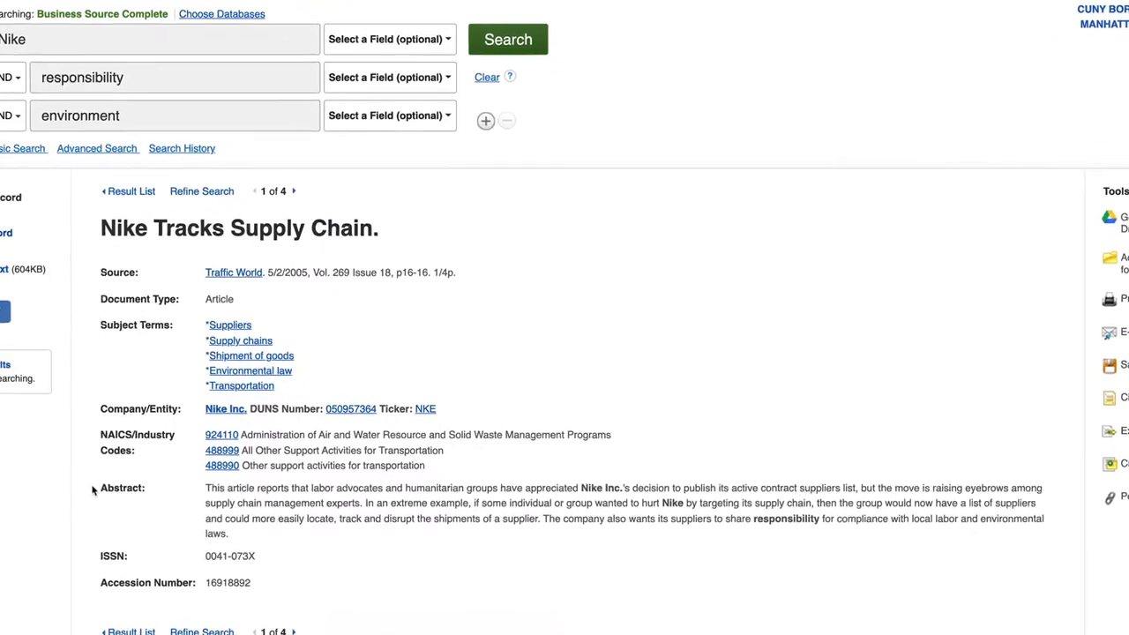
{"action": "scroll", "scroll_direction": "down", "scroll_amount": 3}
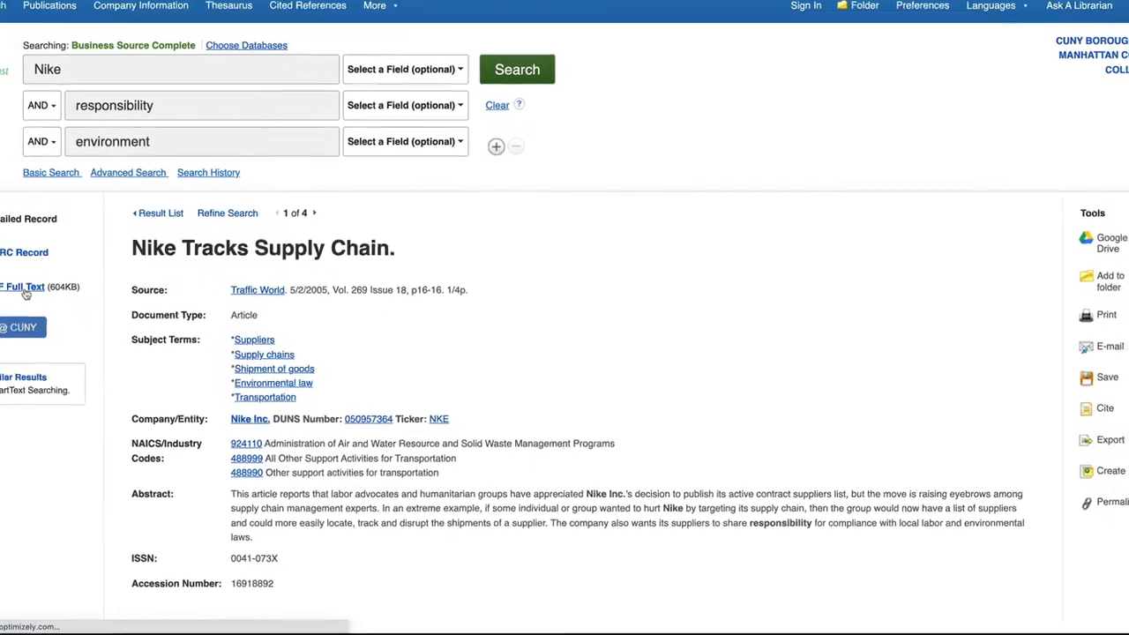
{"action": "left_click", "coordinate": [26, 287]}
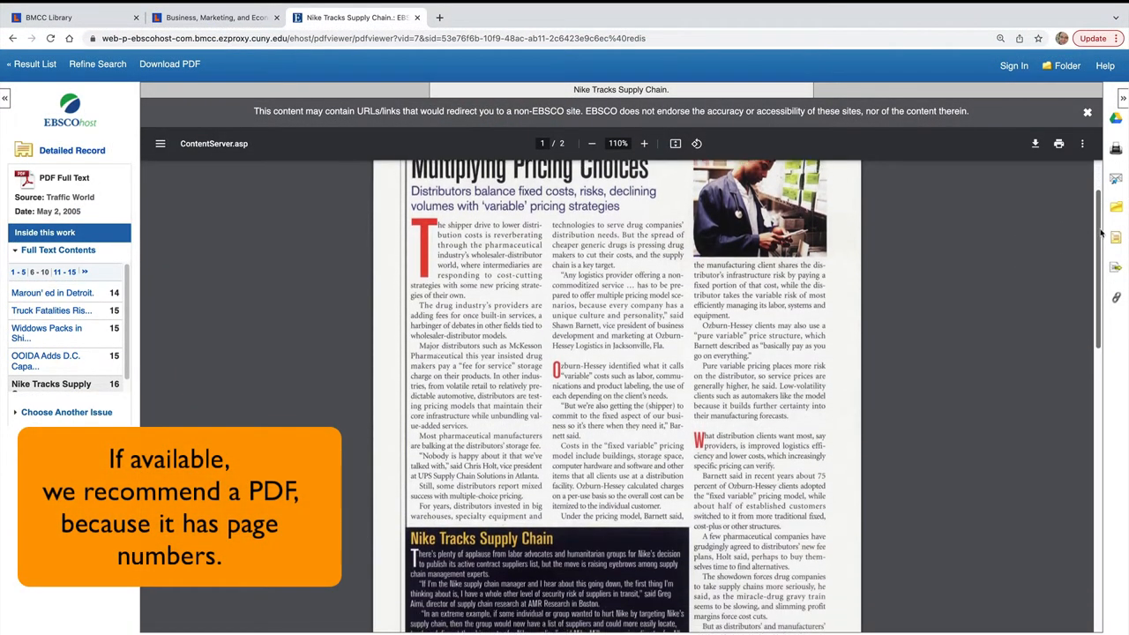
Step: Scroll down through the Nike Tracks Supply Chain PDF viewer page
{"action": "scroll", "scroll_direction": "down", "scroll_amount": 3}
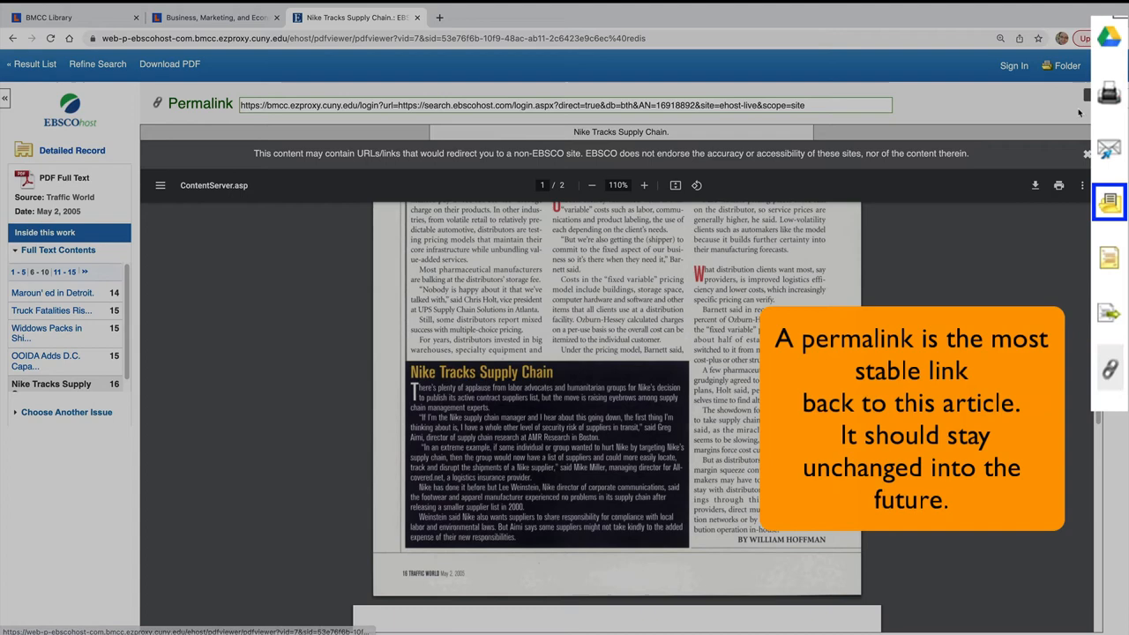
{"action": "mouse_move", "coordinate": [1068, 65]}
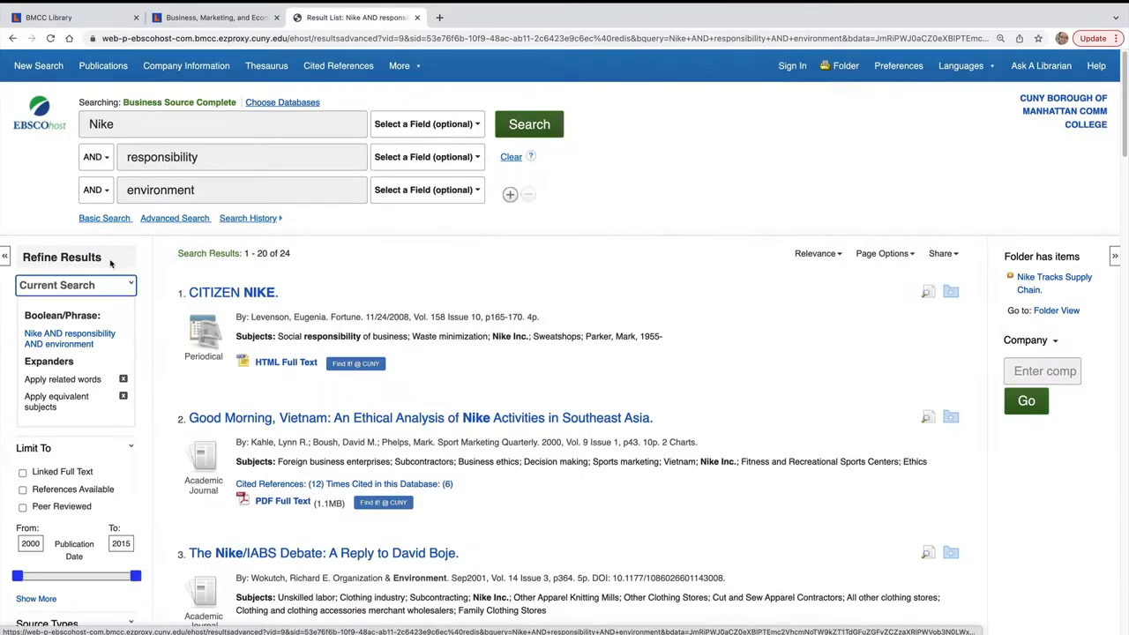
Step: Open the PDF of 'The Transparent Supply Chain' from the Journal of Business Ethics
{"action": "scroll", "scroll_direction": "down", "scroll_amount": 3}
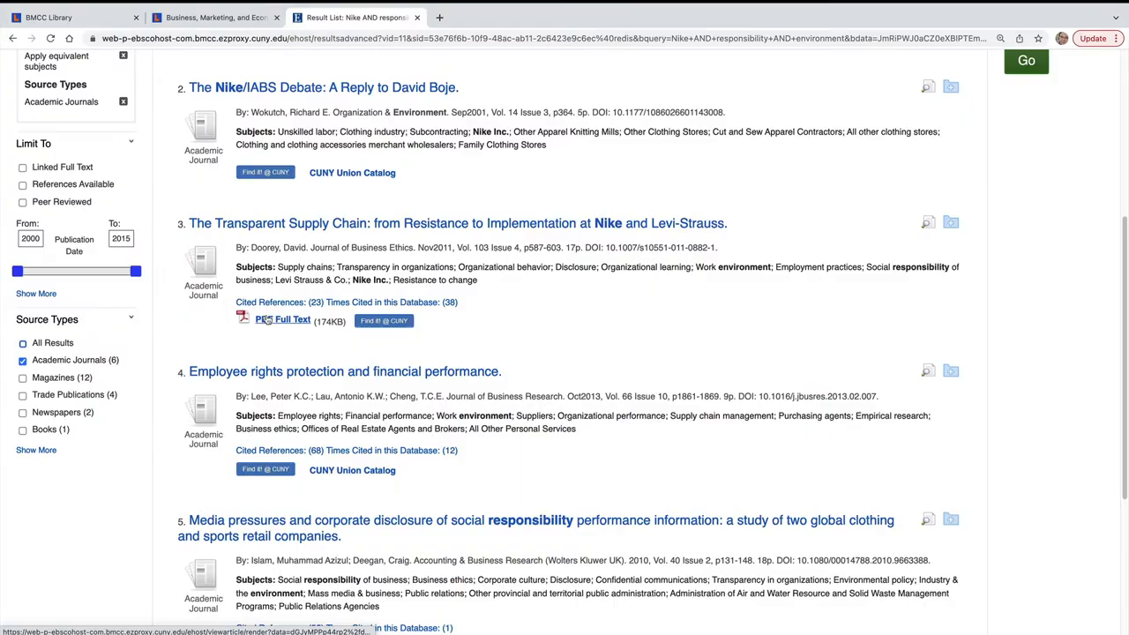
{"action": "left_click", "coordinate": [283, 319]}
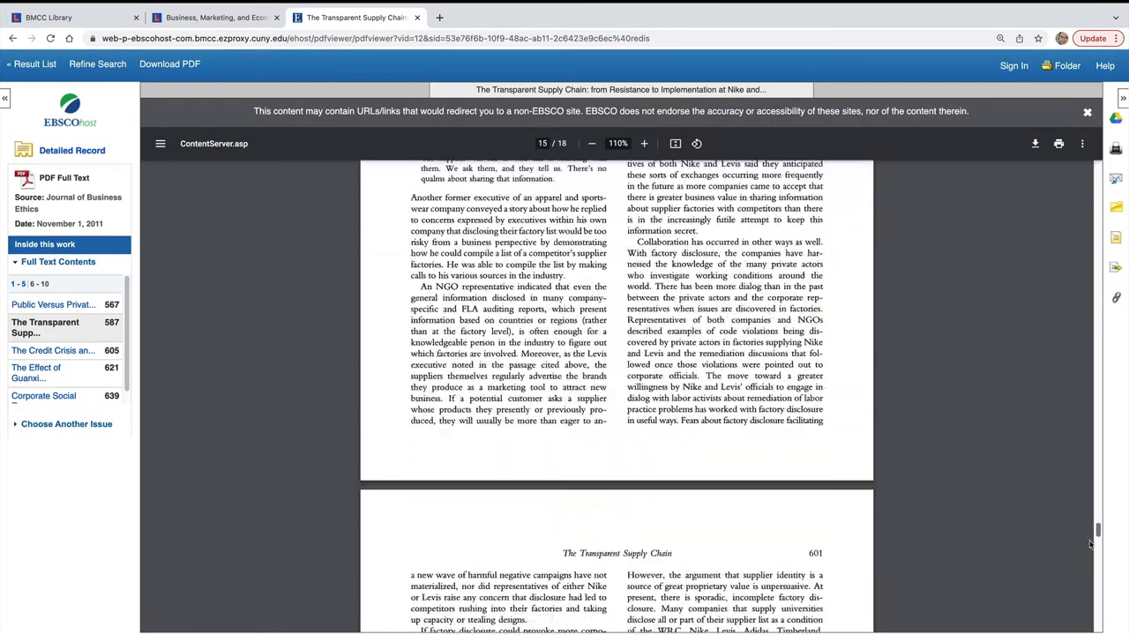
Step: Scroll through the Transparent Supply Chain PDF toward its References section
{"action": "scroll", "scroll_direction": "down", "scroll_amount": 3}
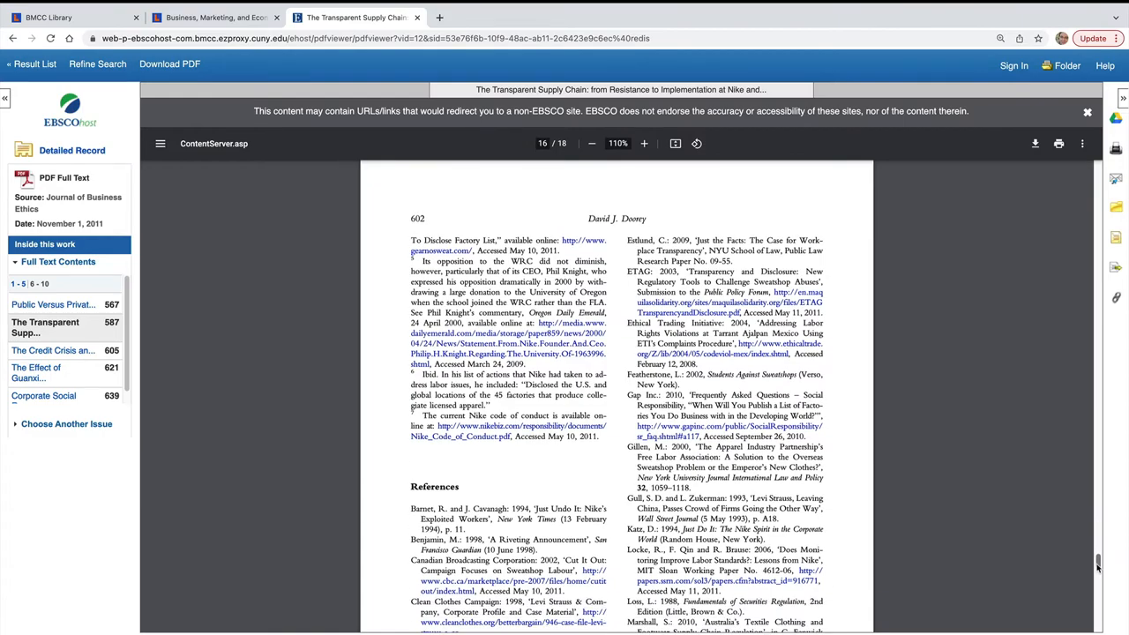
{"action": "scroll", "scroll_direction": "down", "scroll_amount": 3}
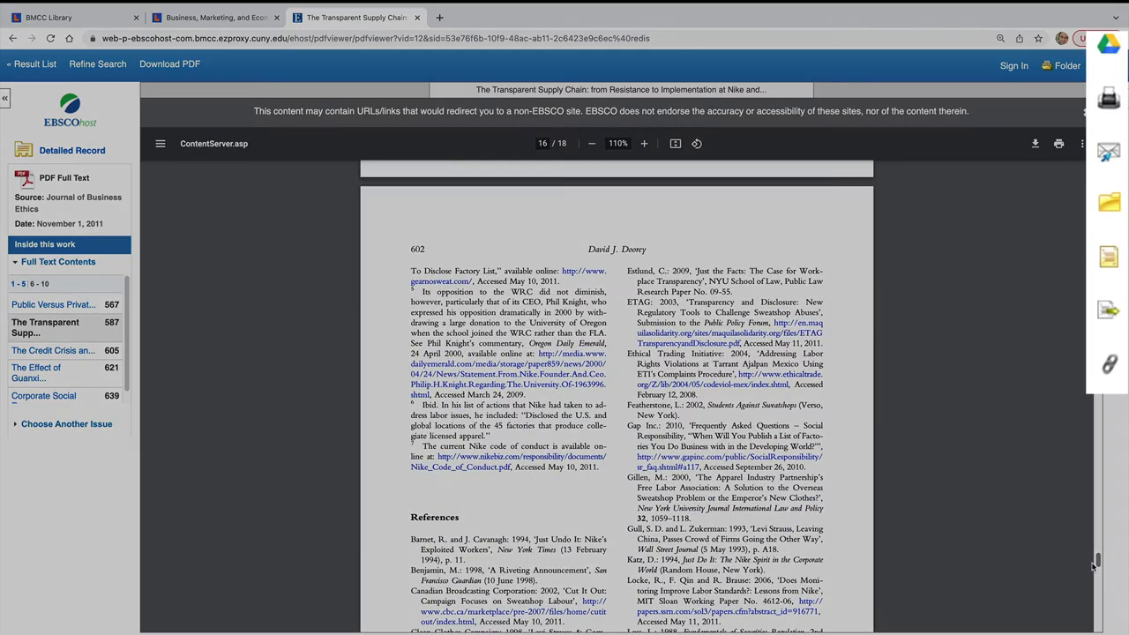
{"action": "scroll", "scroll_direction": "down", "scroll_amount": 3}
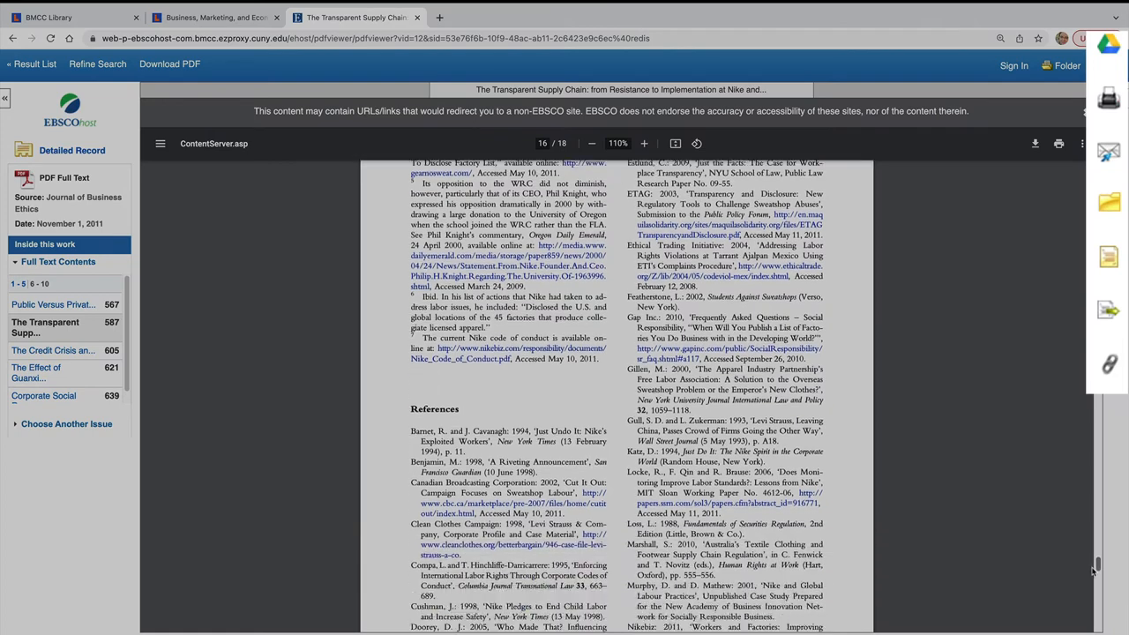
{"action": "scroll", "scroll_direction": "down", "scroll_amount": 3}
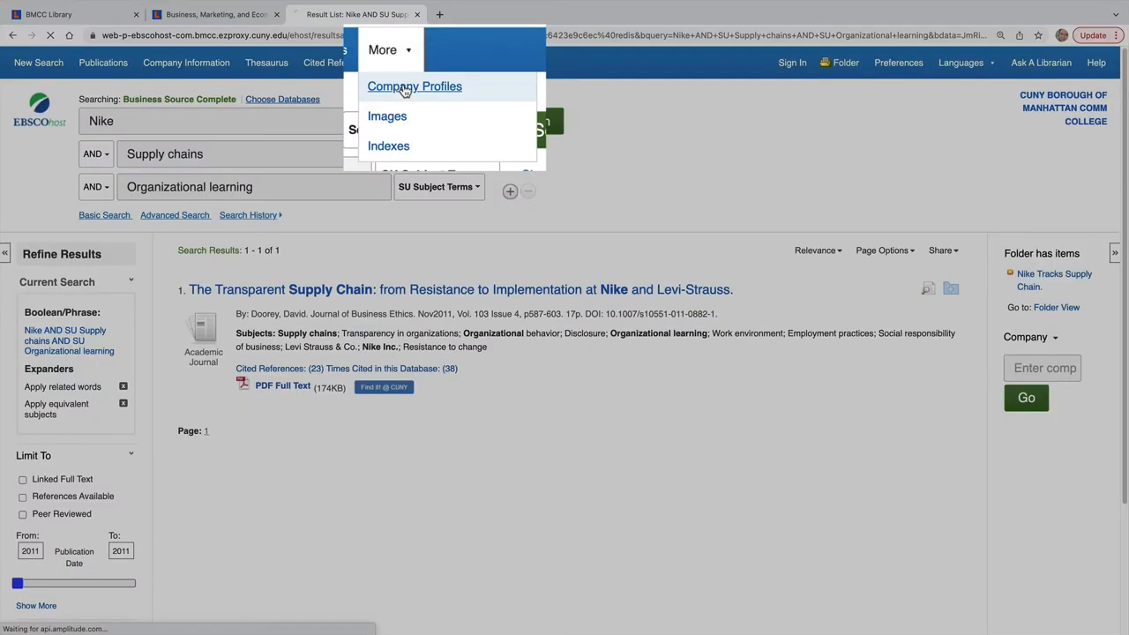
Step: Look up Nike in Company Profiles, then accept the librarian chat on the BMCC homepage
{"action": "left_click", "coordinate": [415, 85]}
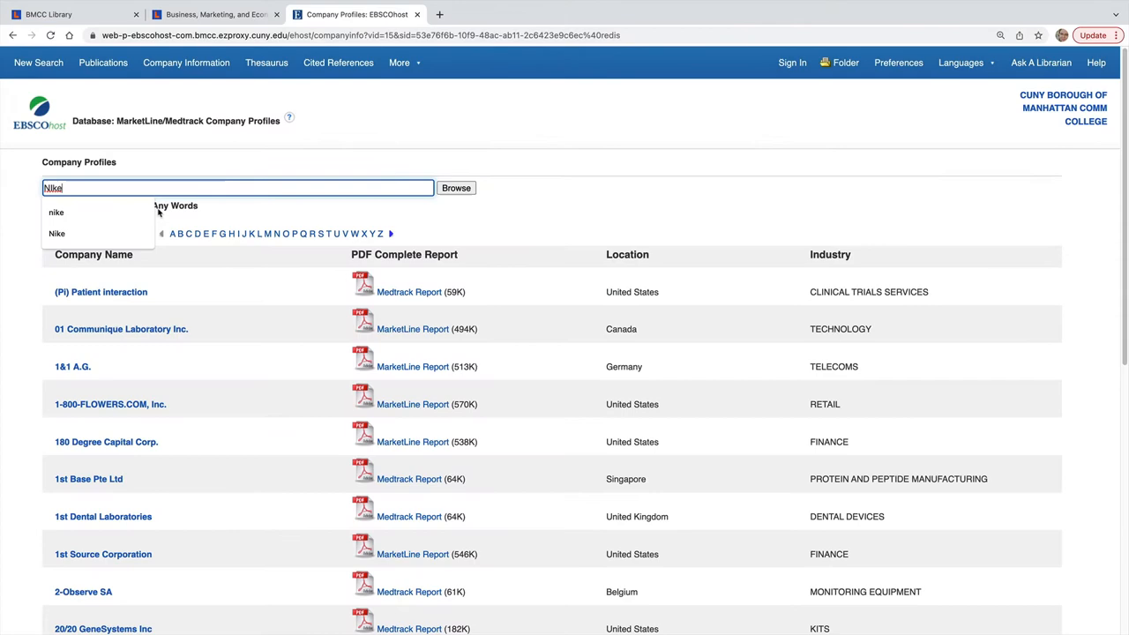
{"action": "left_click", "coordinate": [456, 188]}
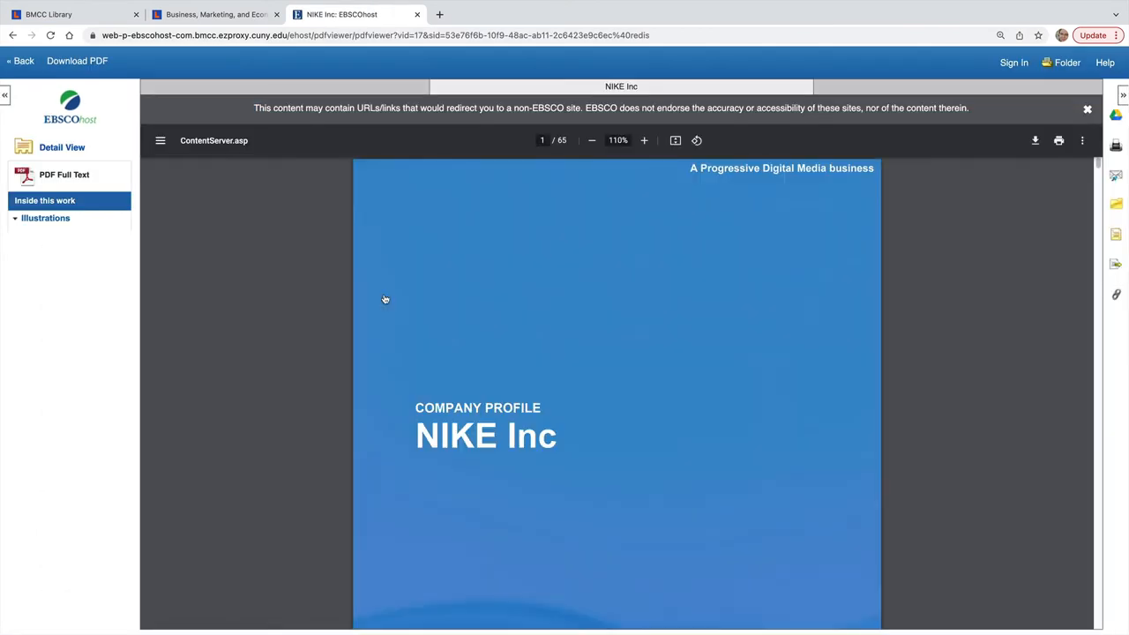
{"action": "scroll", "scroll_direction": "down", "scroll_amount": 3}
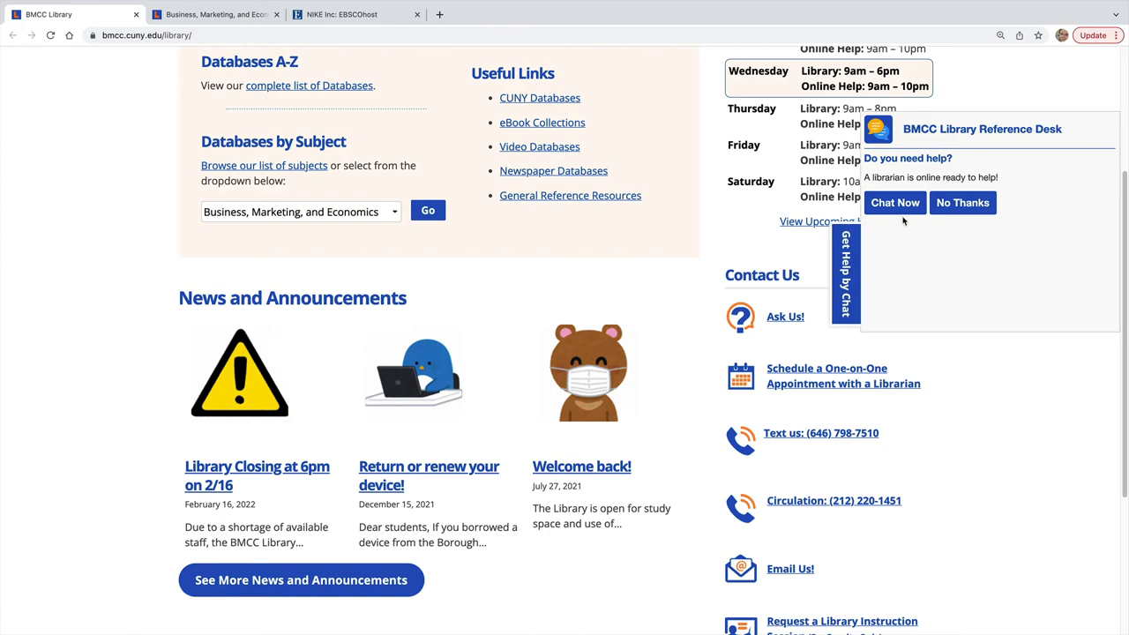
{"action": "left_click", "coordinate": [895, 202]}
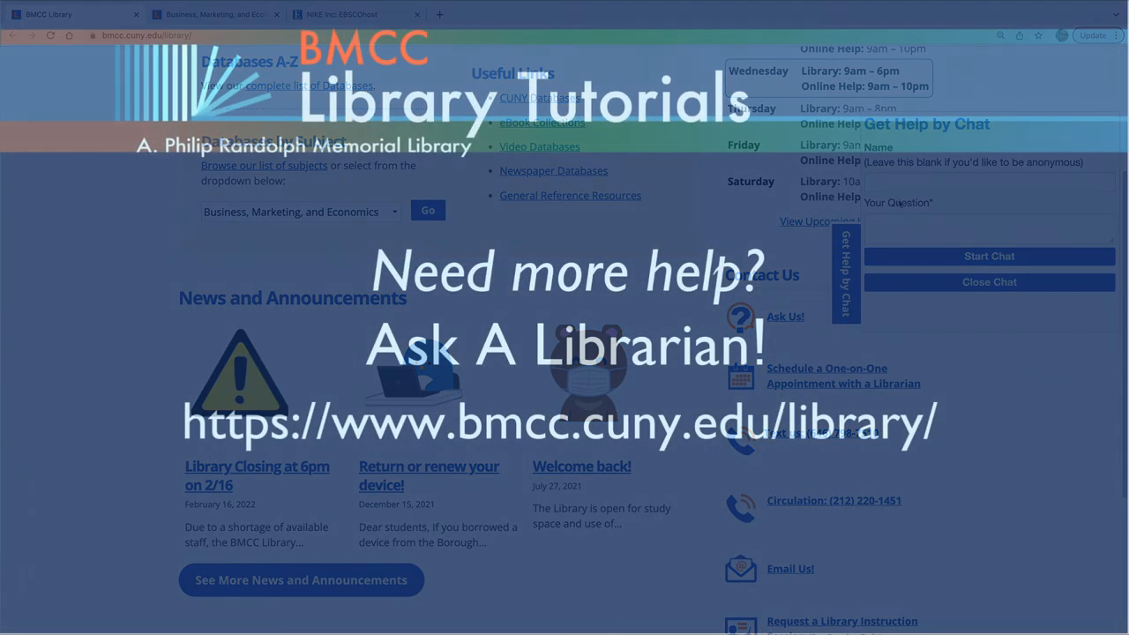